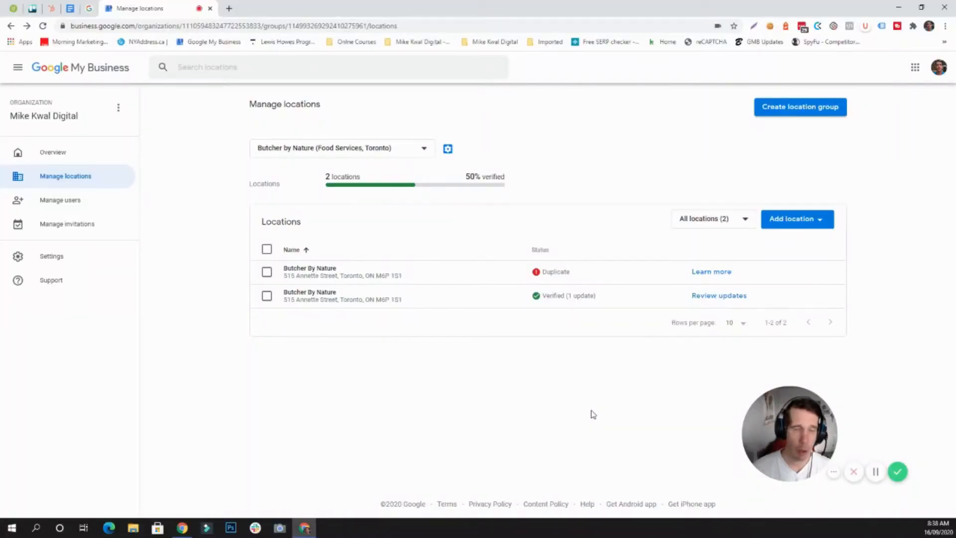
mouse_move(400, 274)
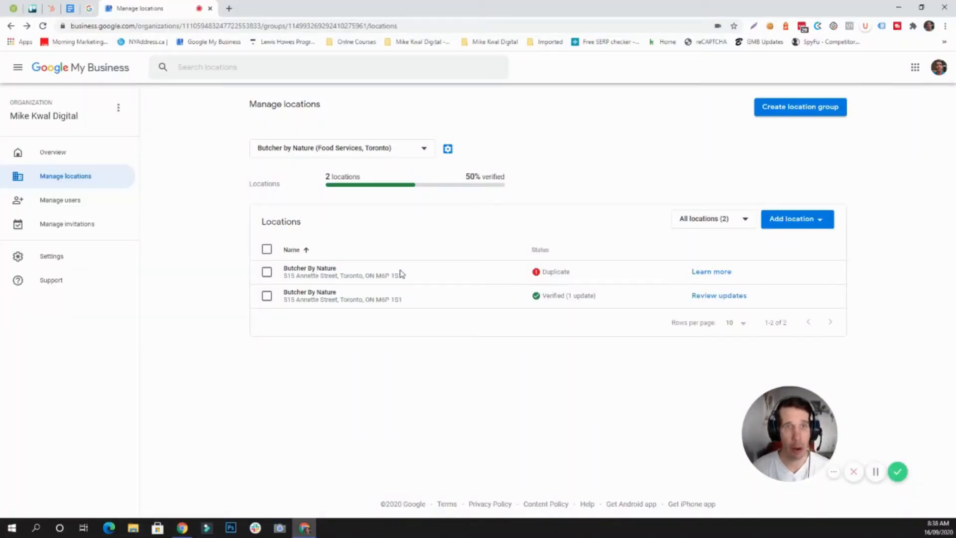
mouse_move(329, 216)
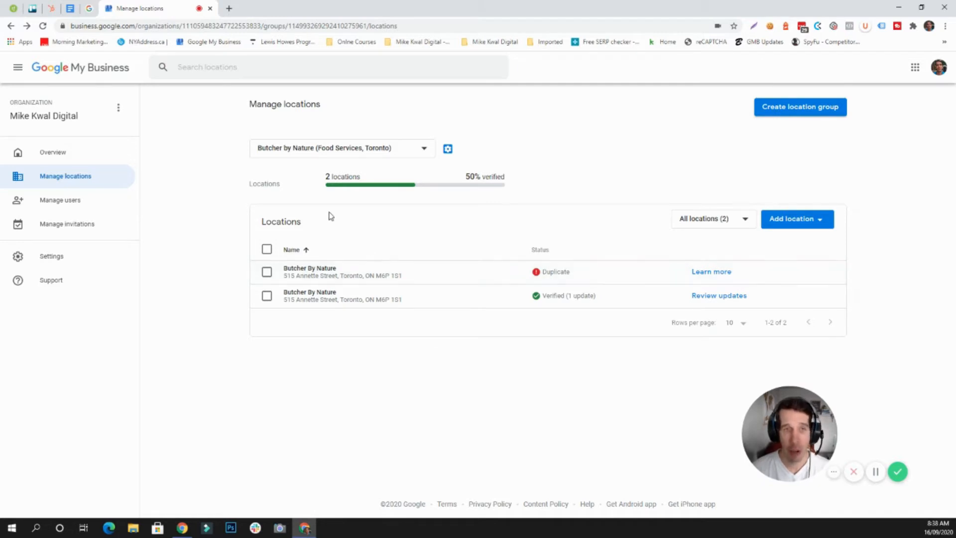
mouse_move(505, 353)
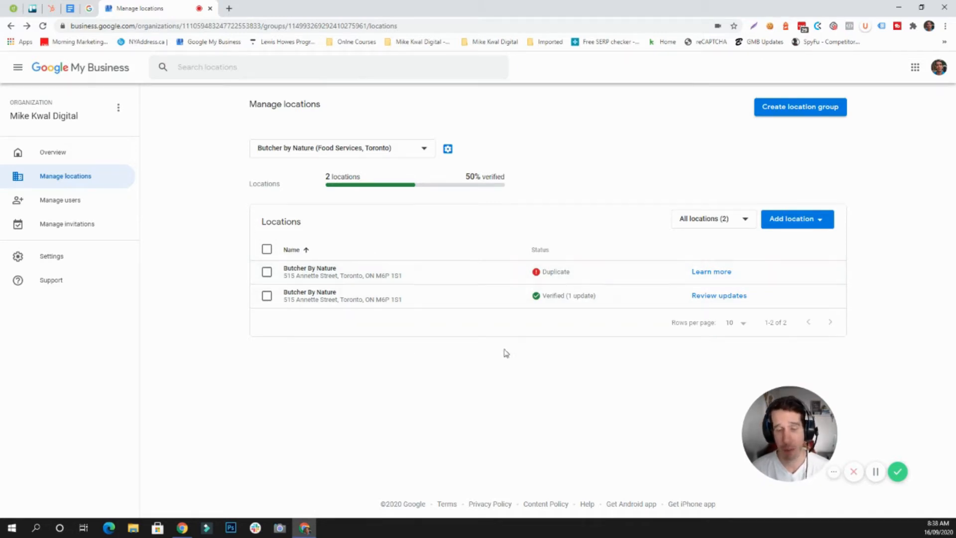
mouse_move(513, 355)
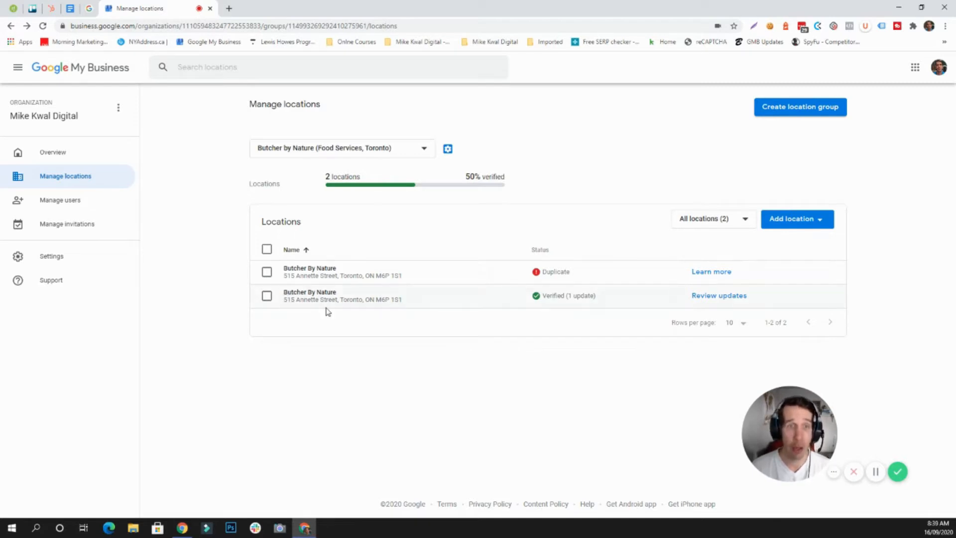
mouse_move(297, 306)
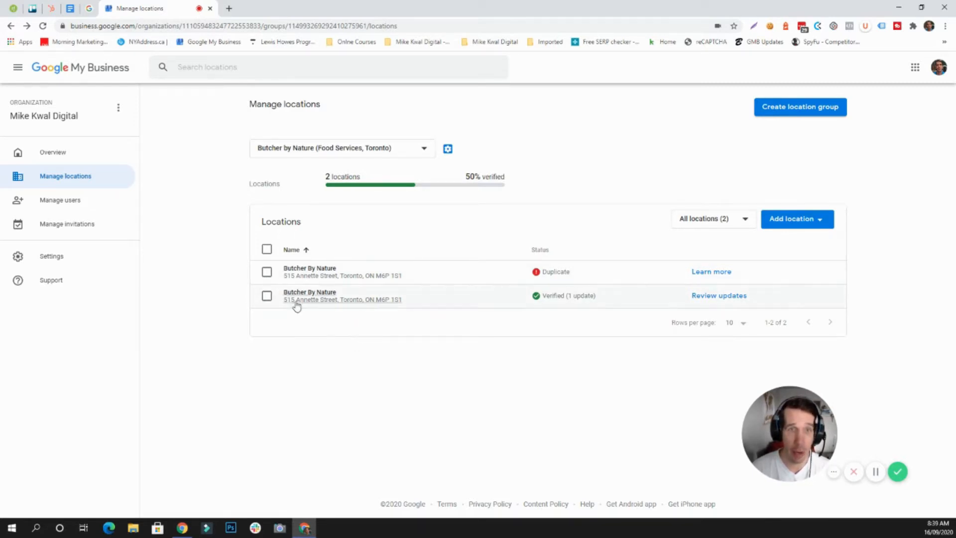
mouse_move(567, 304)
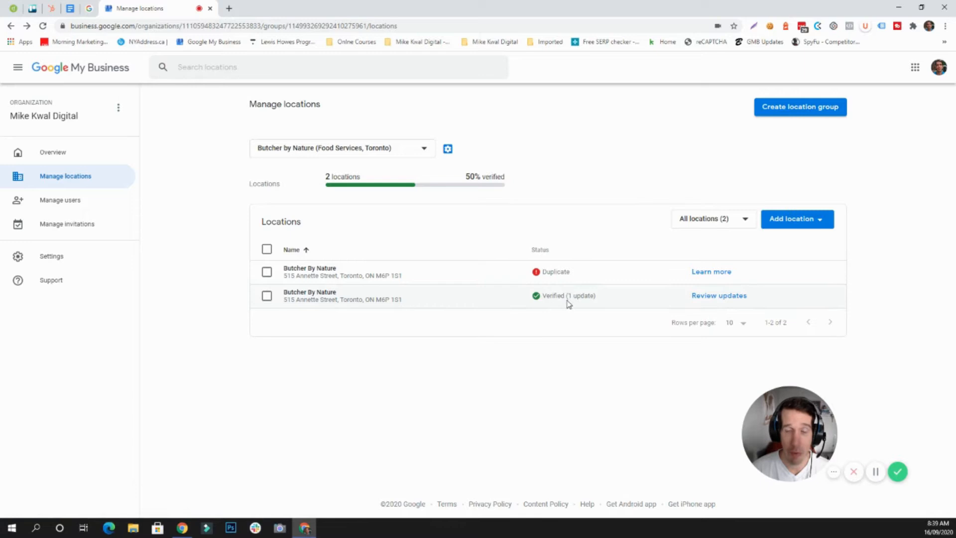
mouse_move(719, 295)
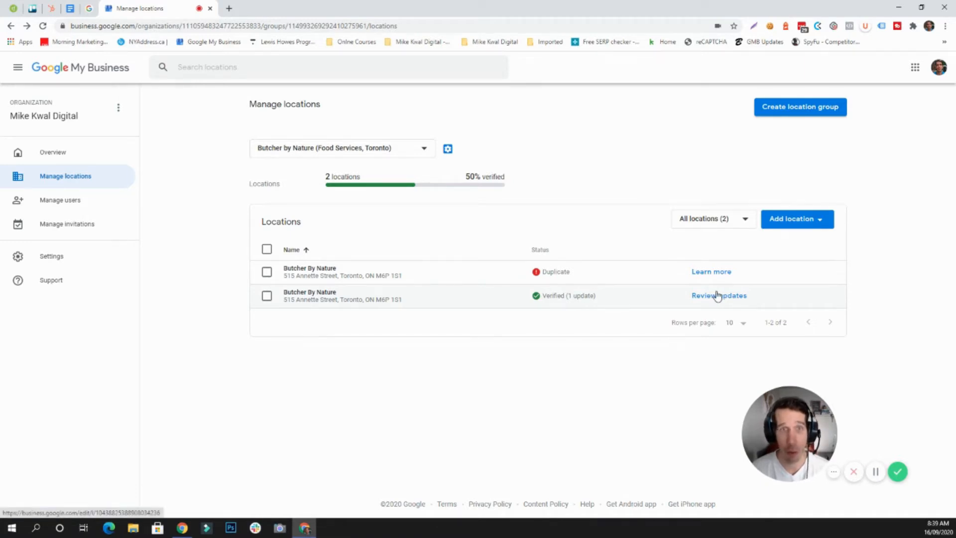
mouse_move(426, 263)
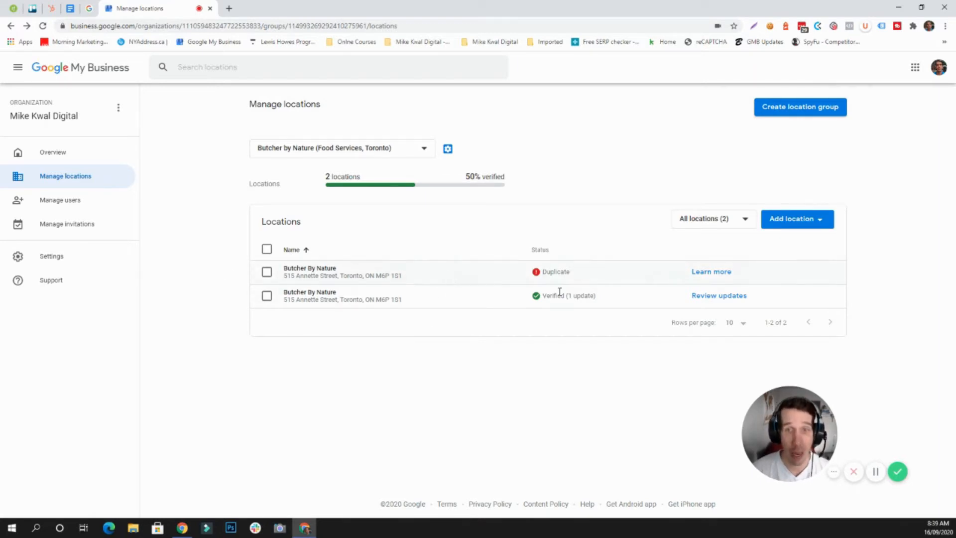
mouse_move(263, 285)
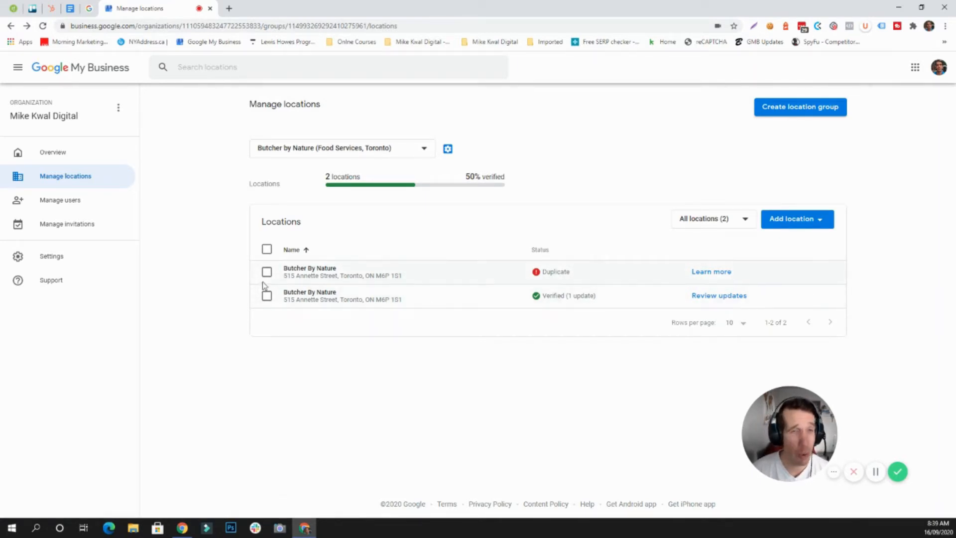
Step: Select the duplicate Butcher By Nature listing and show its Actions menu
left_click(267, 271)
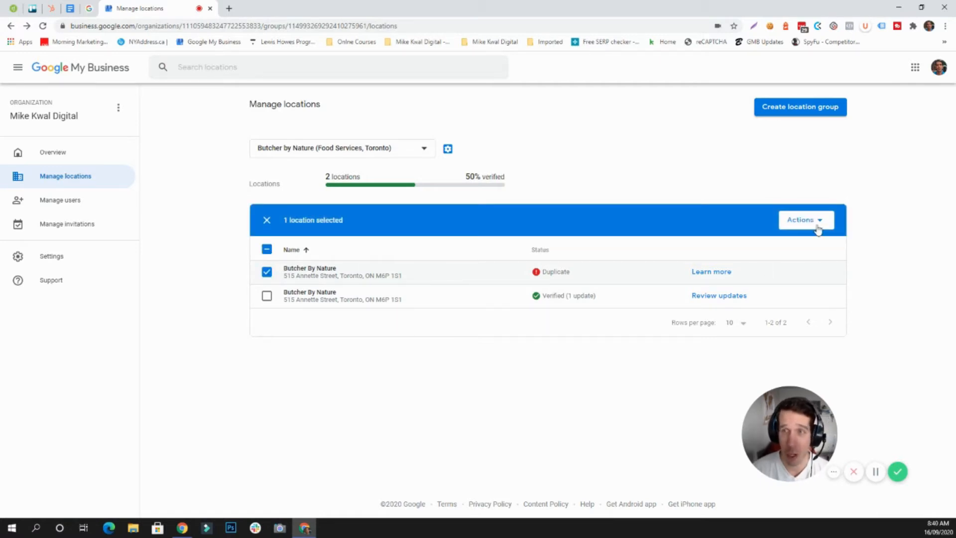
left_click(804, 219)
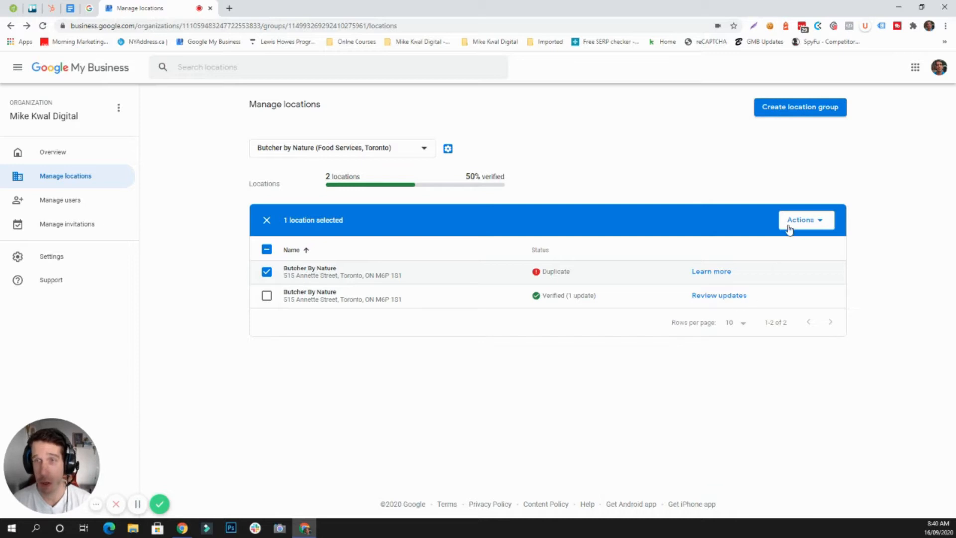
mouse_move(772, 228)
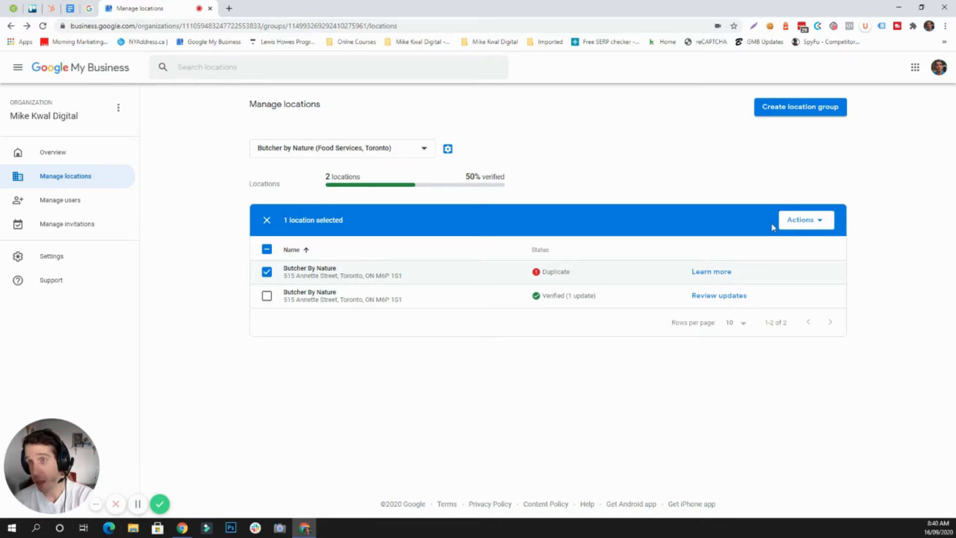
left_click(801, 219)
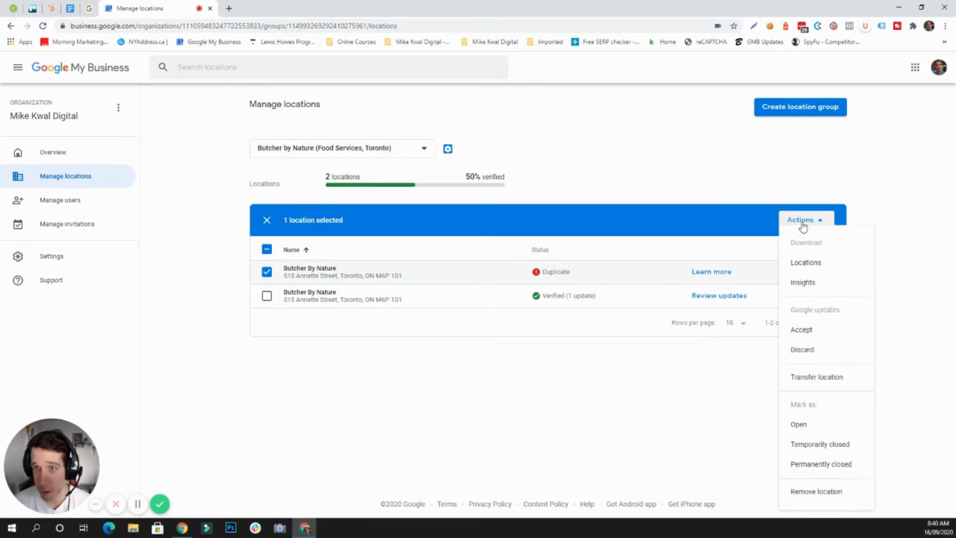
mouse_move(805, 262)
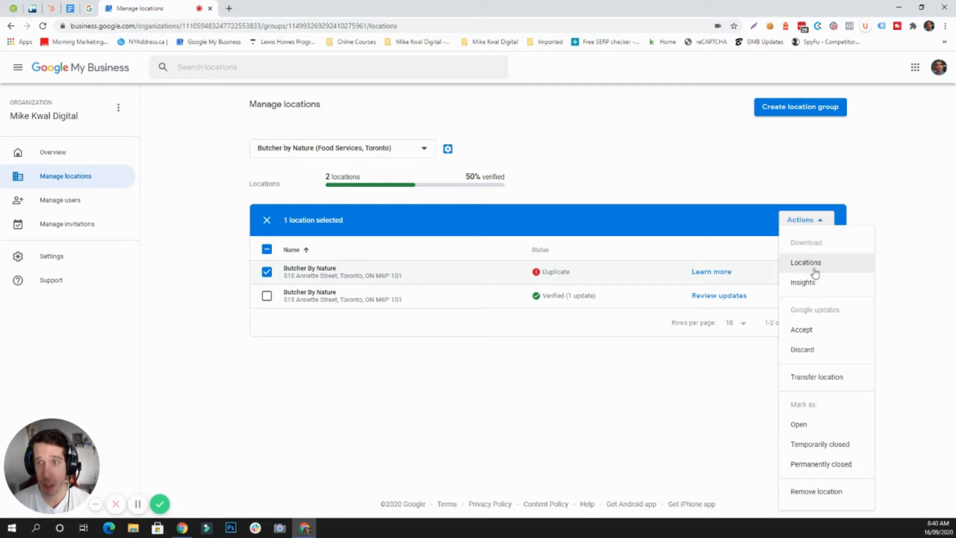
mouse_move(814, 296)
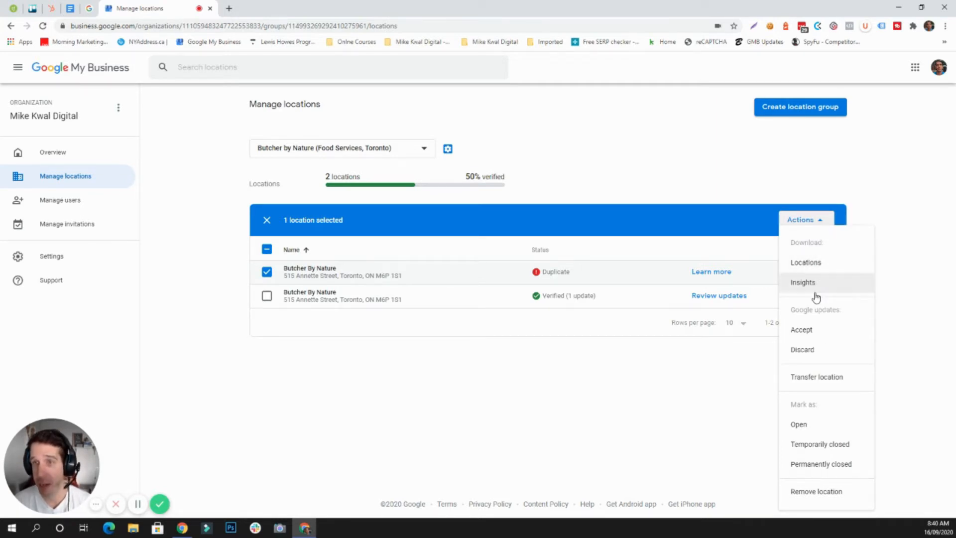
mouse_move(817, 424)
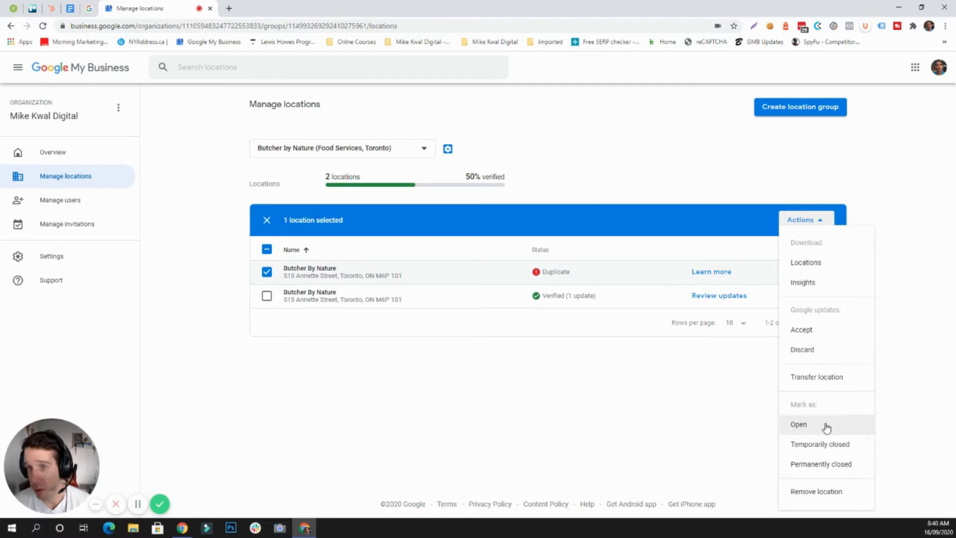
mouse_move(852, 491)
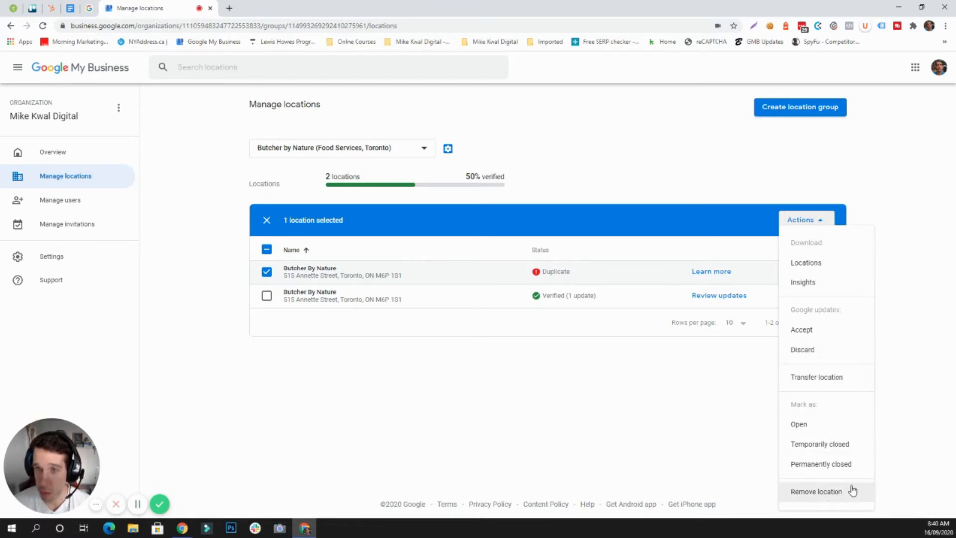
Step: Choose Remove location for the duplicate listing and confirm in the Remove 1 location dialog
left_click(816, 490)
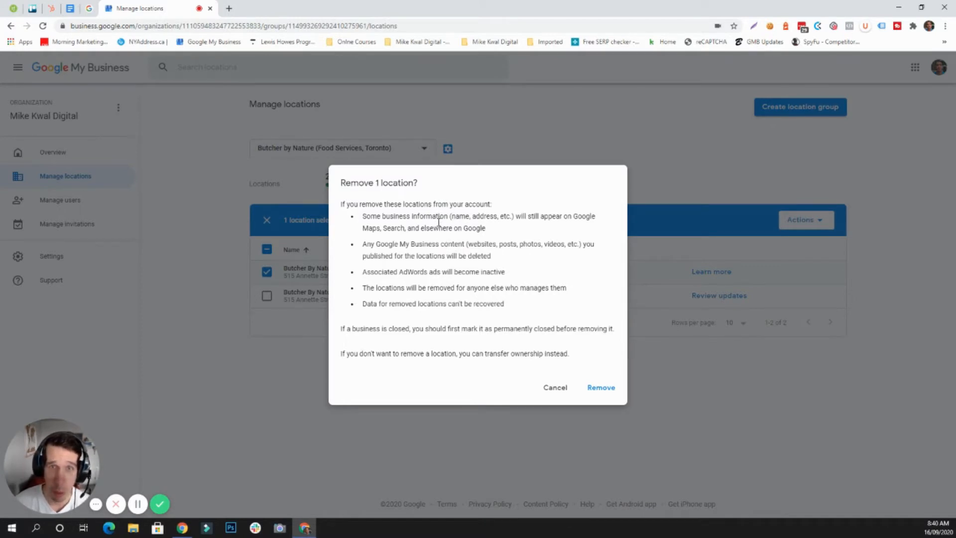
mouse_move(395, 297)
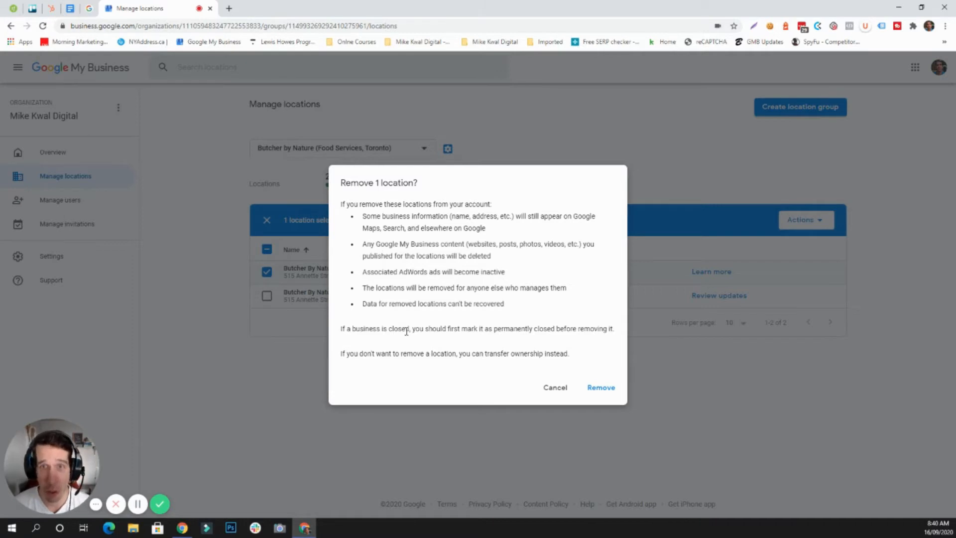
mouse_move(419, 240)
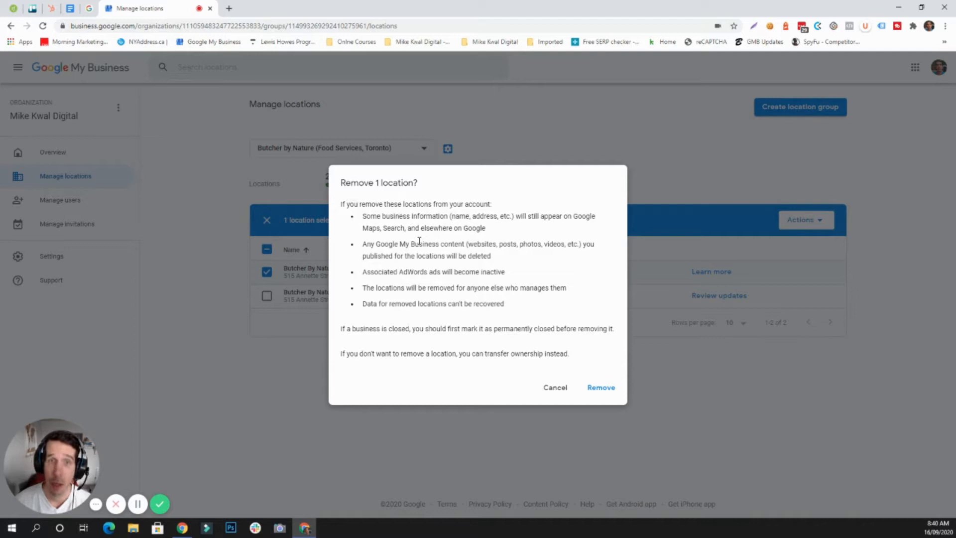
mouse_move(384, 255)
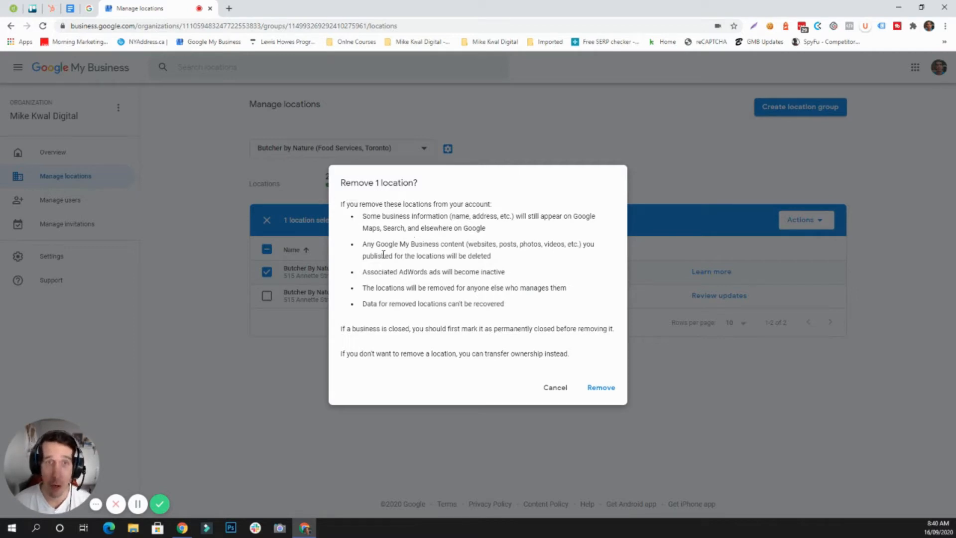
mouse_move(372, 325)
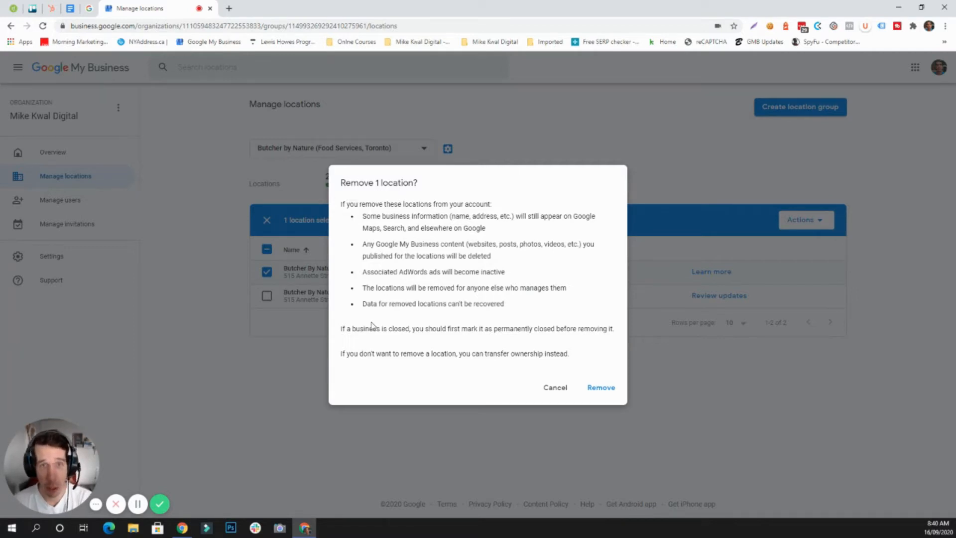
mouse_move(369, 347)
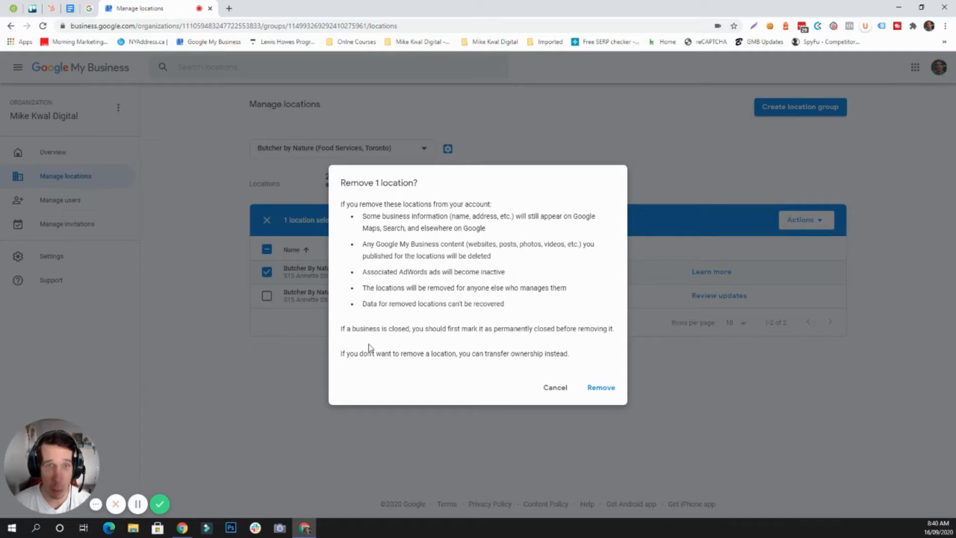
mouse_move(372, 322)
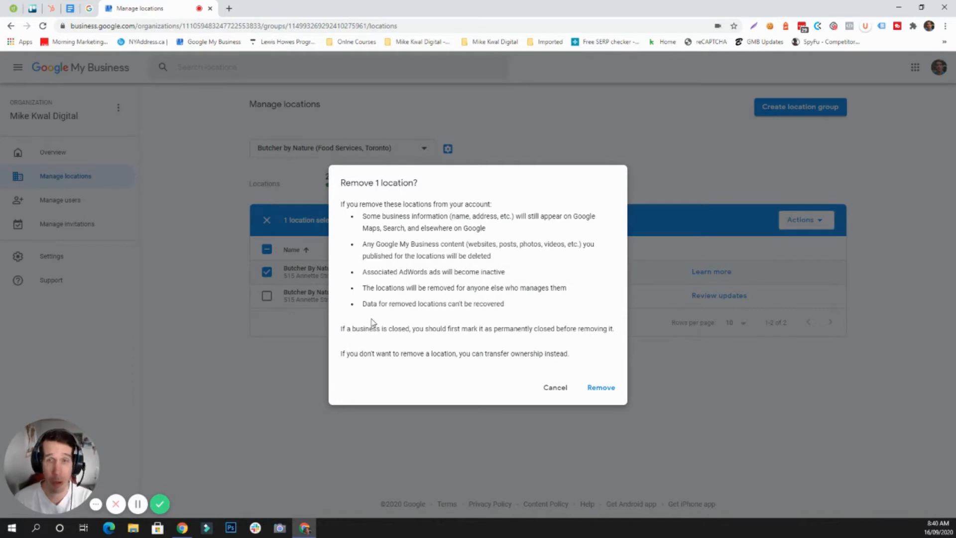
mouse_move(600, 387)
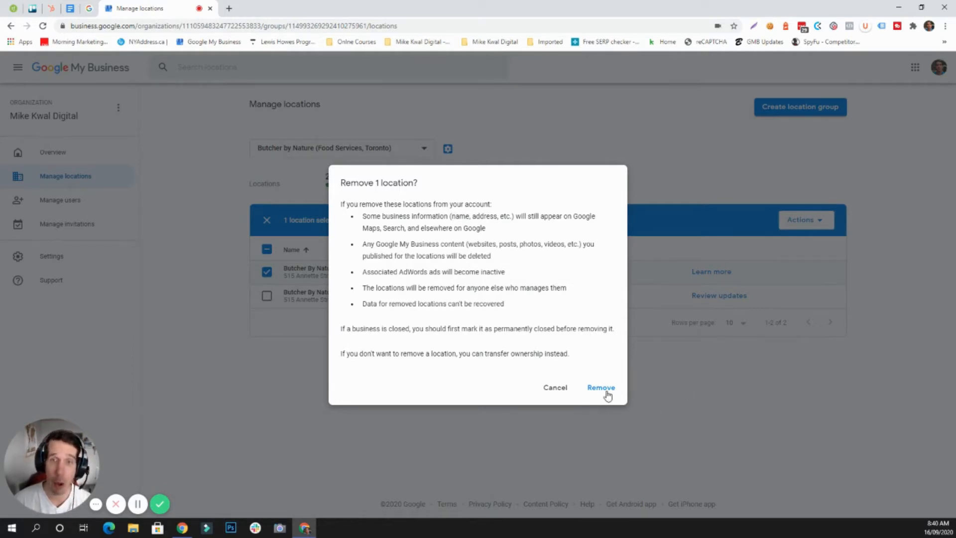
left_click(600, 387)
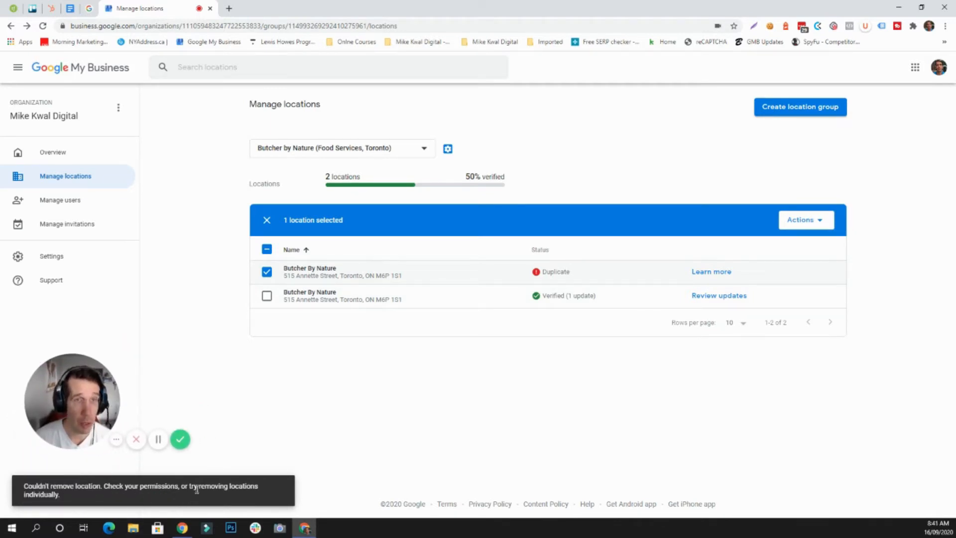
mouse_move(247, 351)
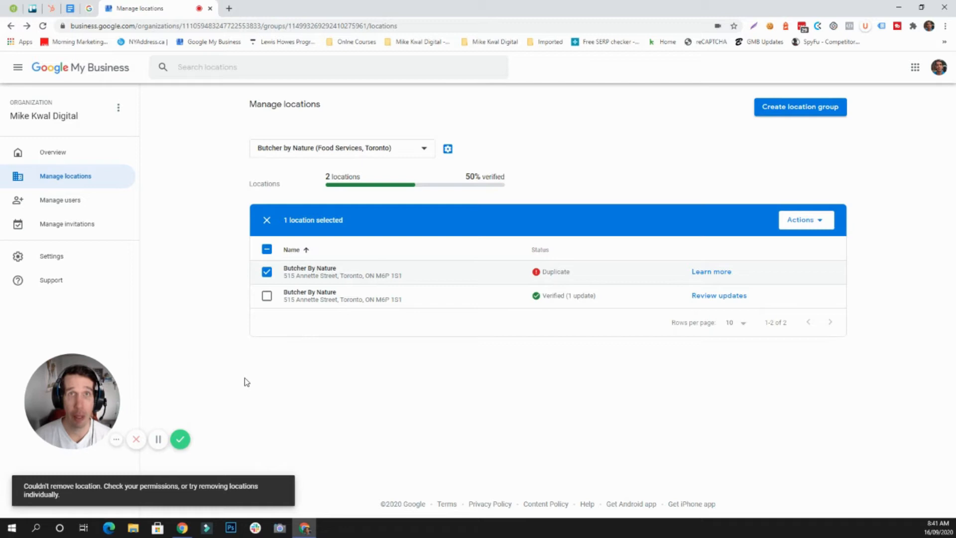
mouse_move(246, 333)
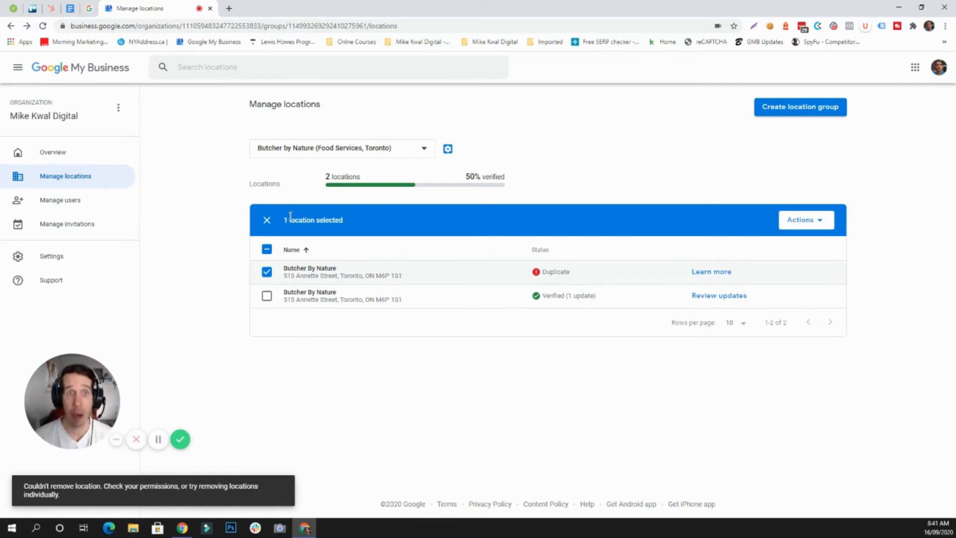
Step: Uncheck the duplicate Butcher By Nature listing after the 'Couldn't remove location' error
left_click(266, 272)
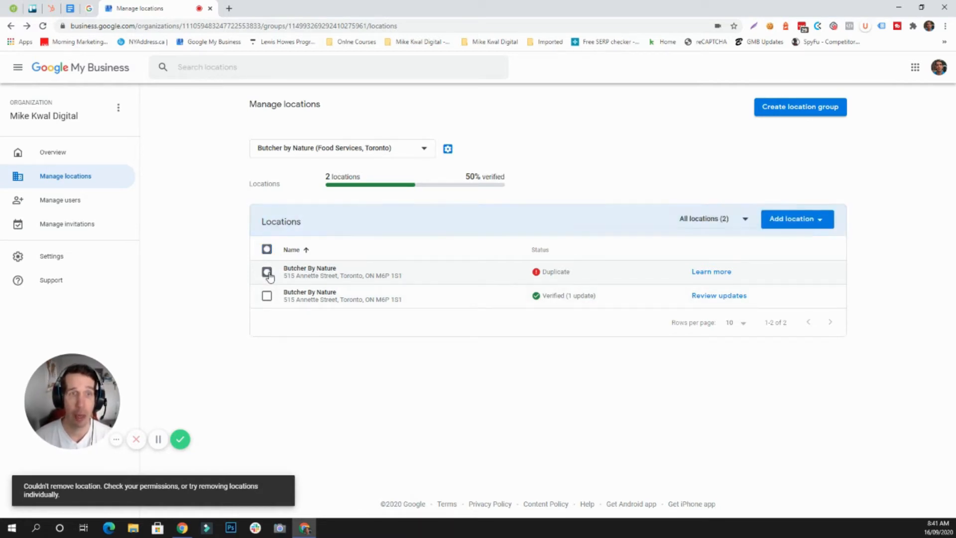
left_click(267, 271)
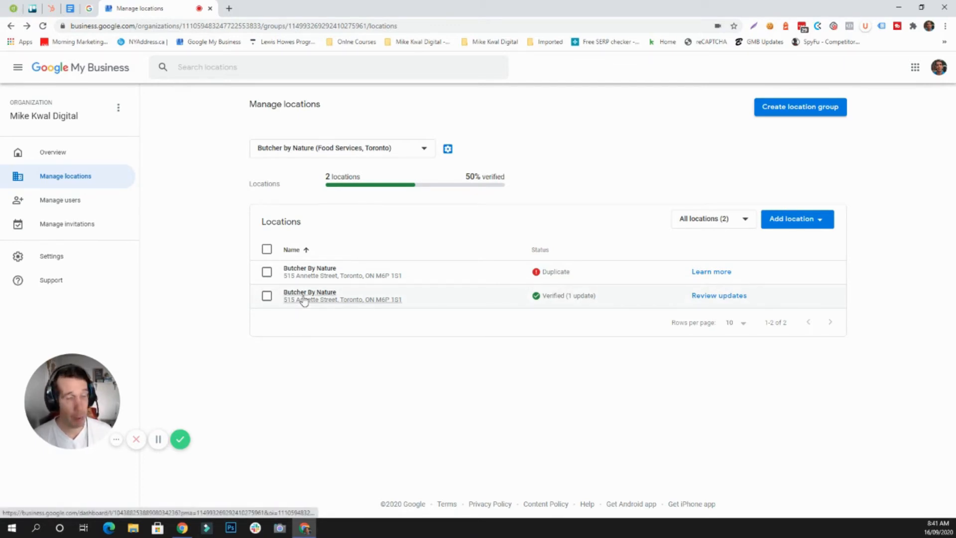
mouse_move(378, 297)
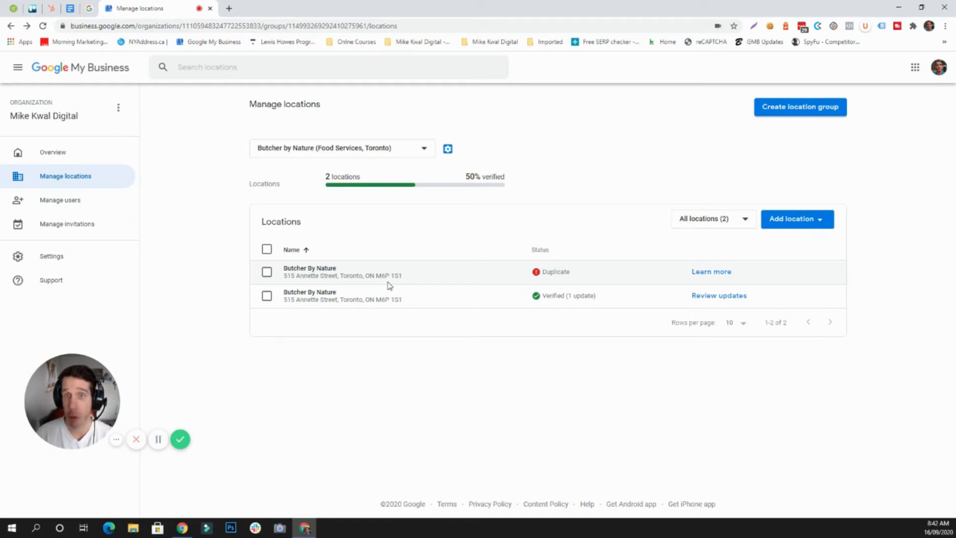
mouse_move(399, 277)
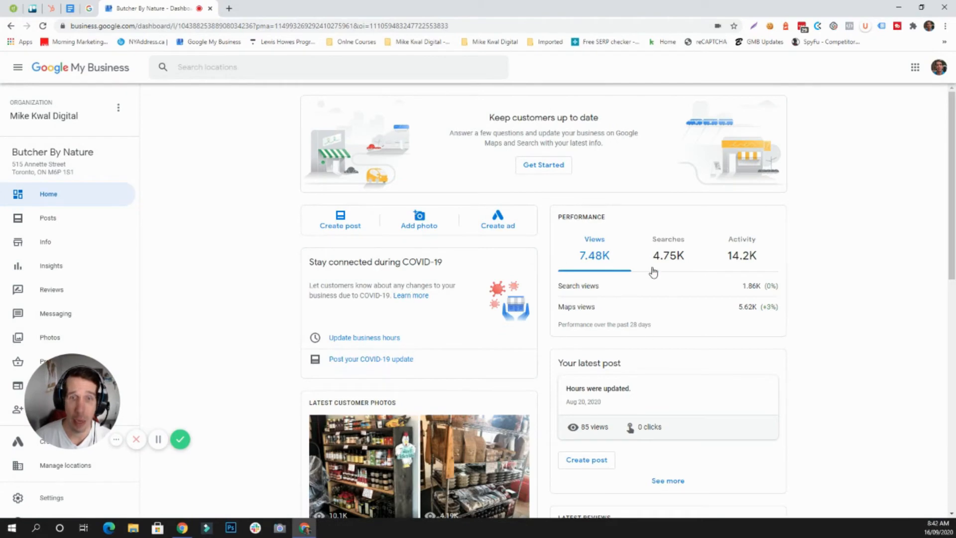
Step: Scroll the verified Butcher By Nature dashboard to view customer photos and the 4.8-star reviews
scroll("down", 3)
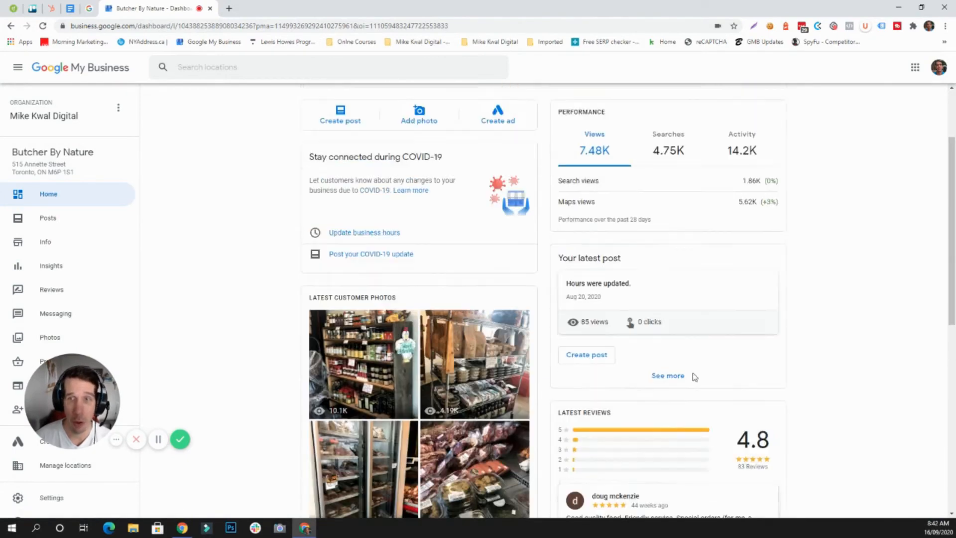
scroll("up", 3)
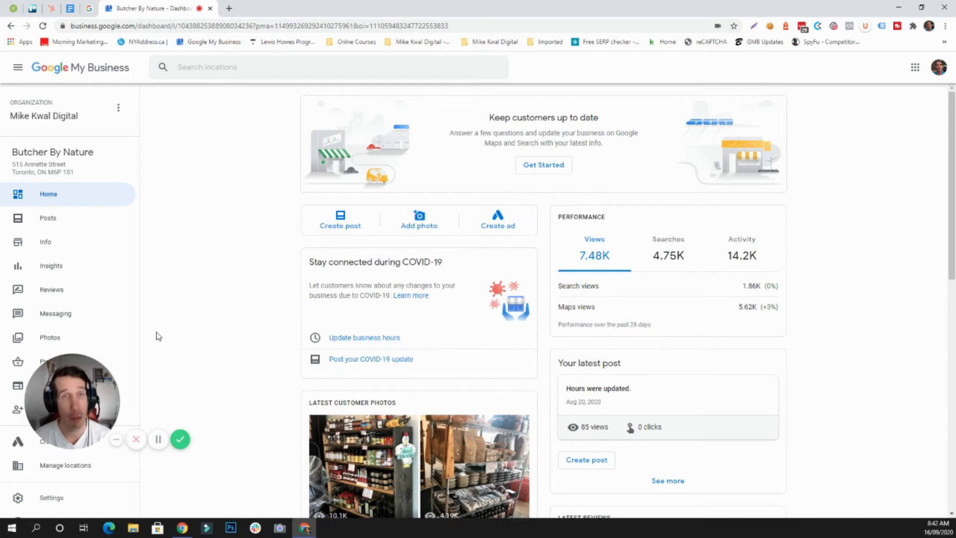
mouse_move(160, 336)
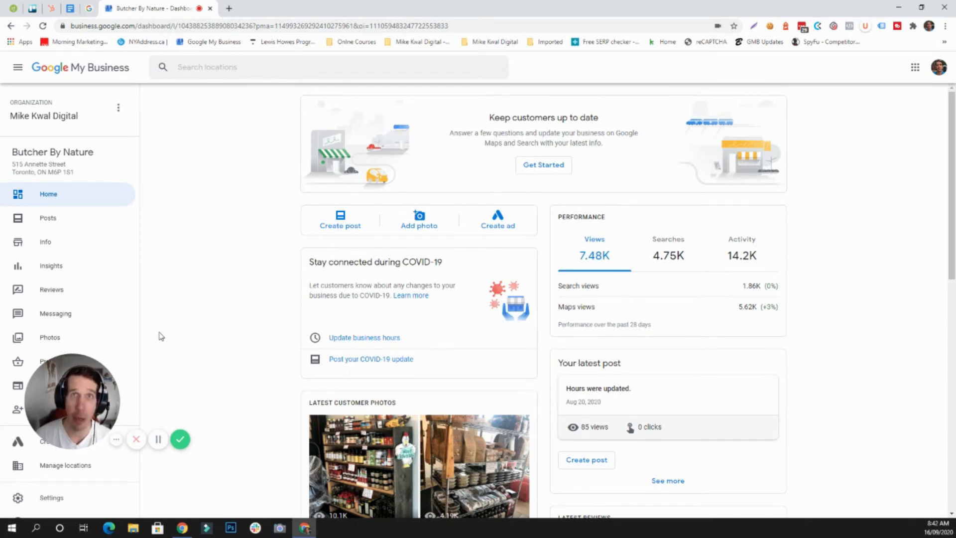